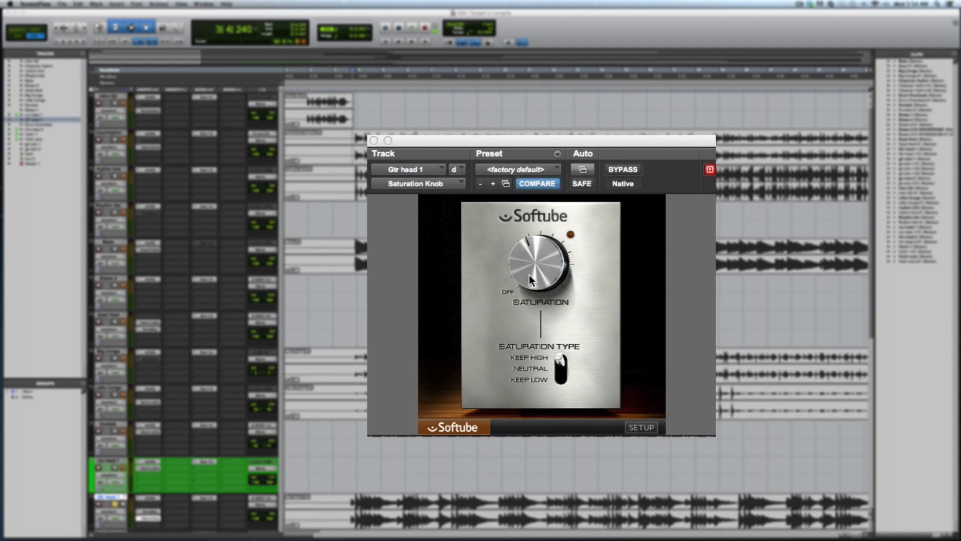
mouse_move(399, 206)
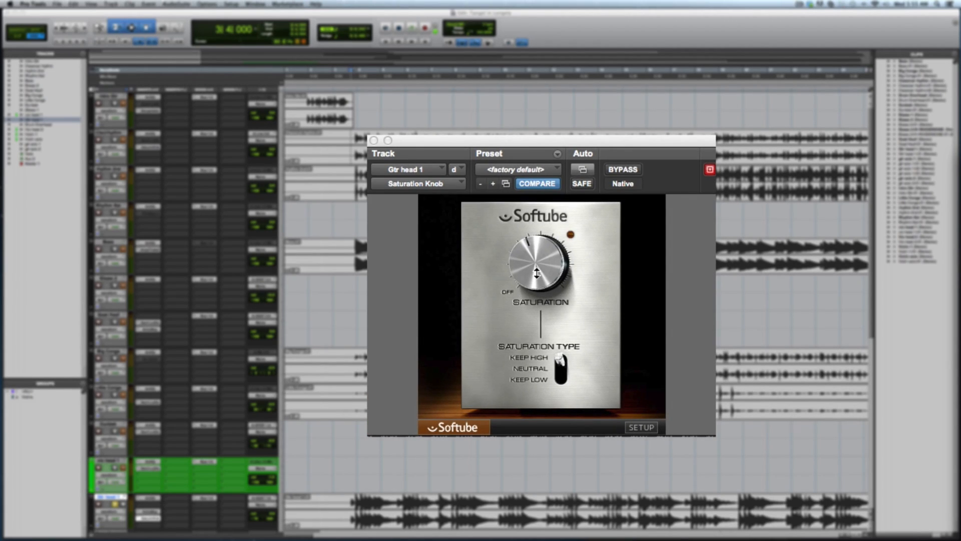
- Switch the guitar's saturation type and push the Saturation knob up near maximum
left_click(531, 381)
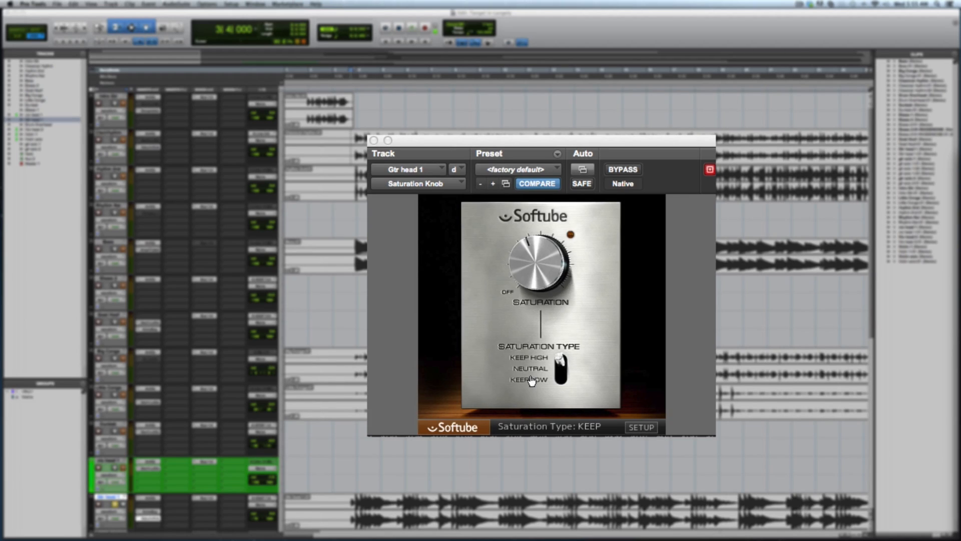
left_click_drag(530, 377, 532, 264)
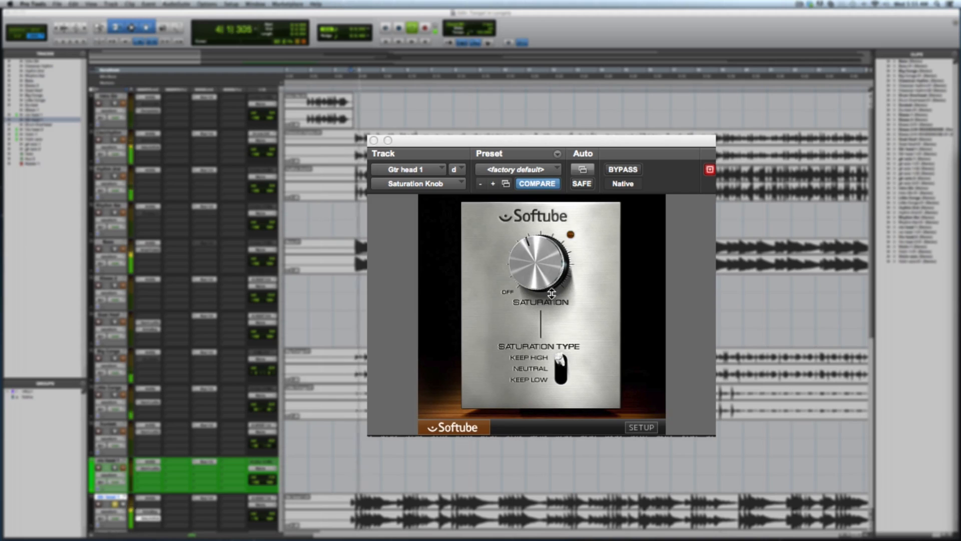
left_click_drag(550, 293, 549, 245)
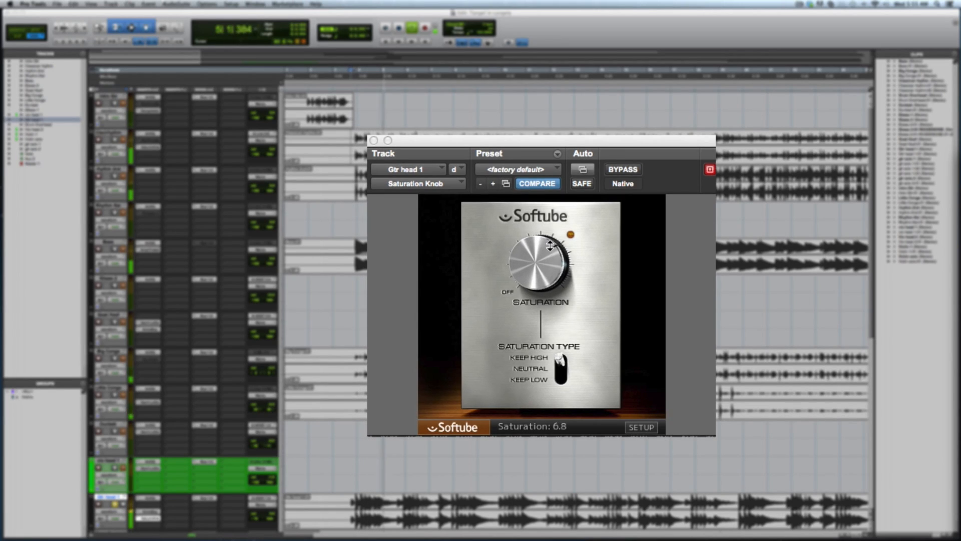
left_click_drag(546, 257, 552, 233)
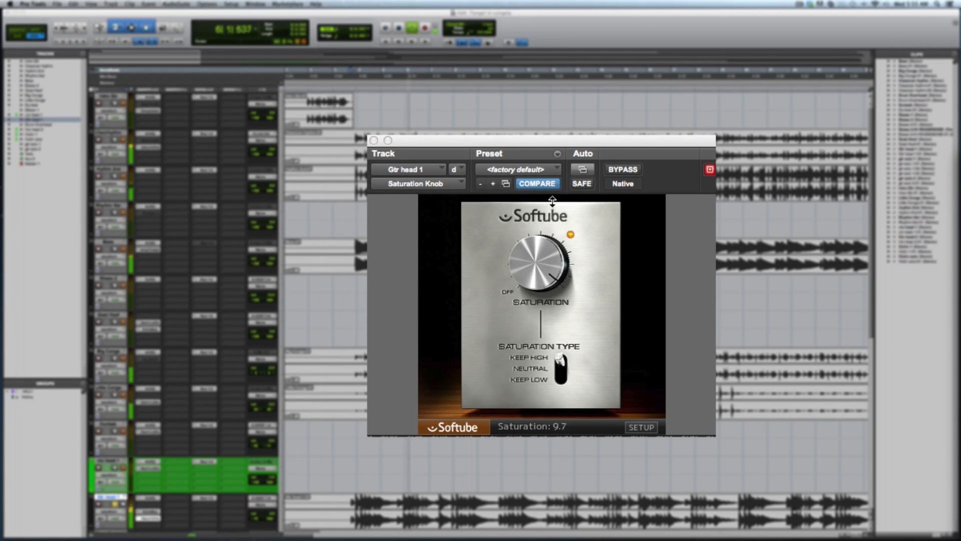
- Back the guitar saturation off and settle it at about 5.4 on Keep Low
left_click_drag(536, 257, 540, 276)
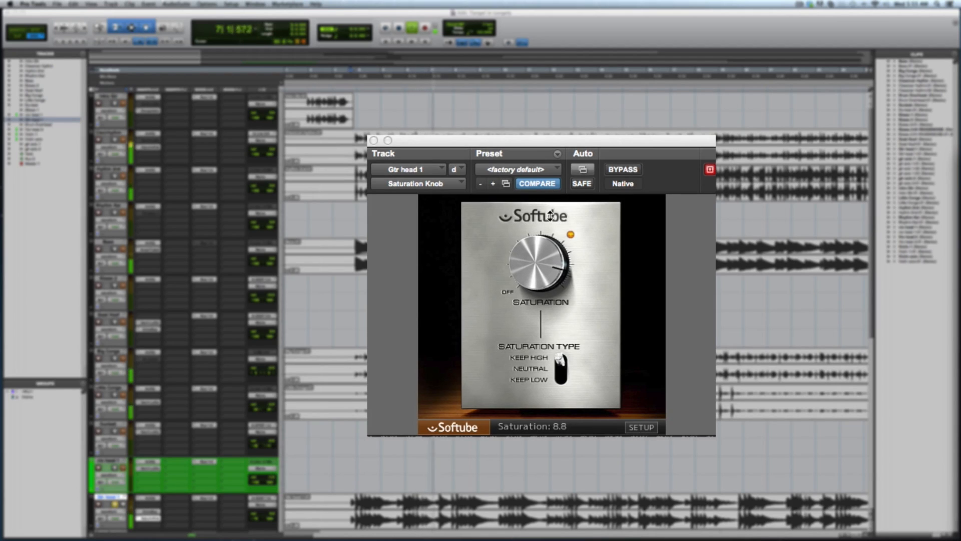
left_click_drag(540, 251, 546, 263)
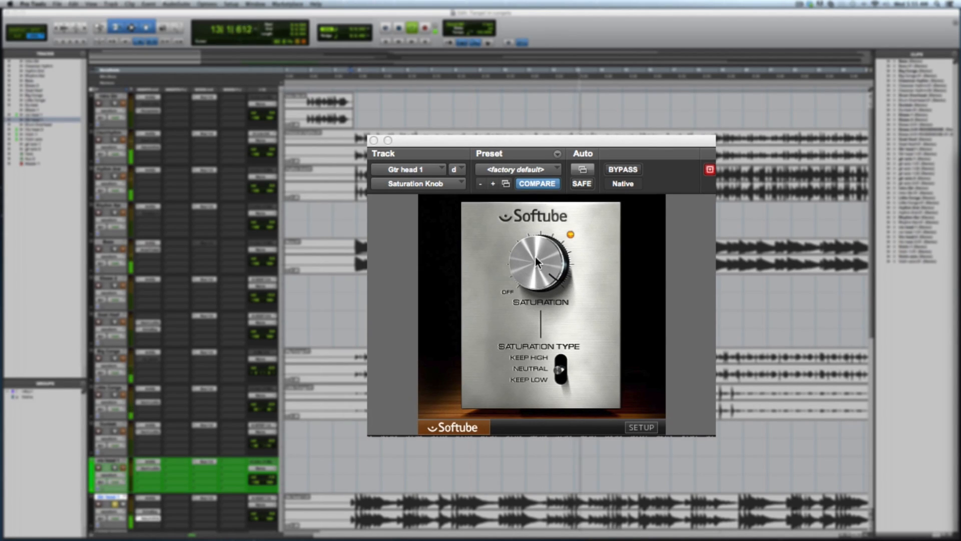
left_click_drag(536, 260, 537, 239)
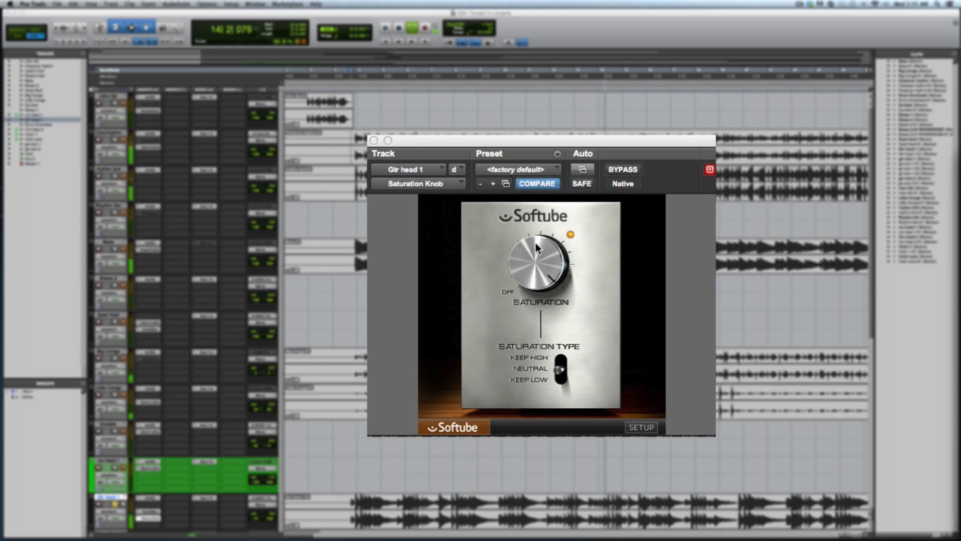
left_click_drag(536, 246, 533, 291)
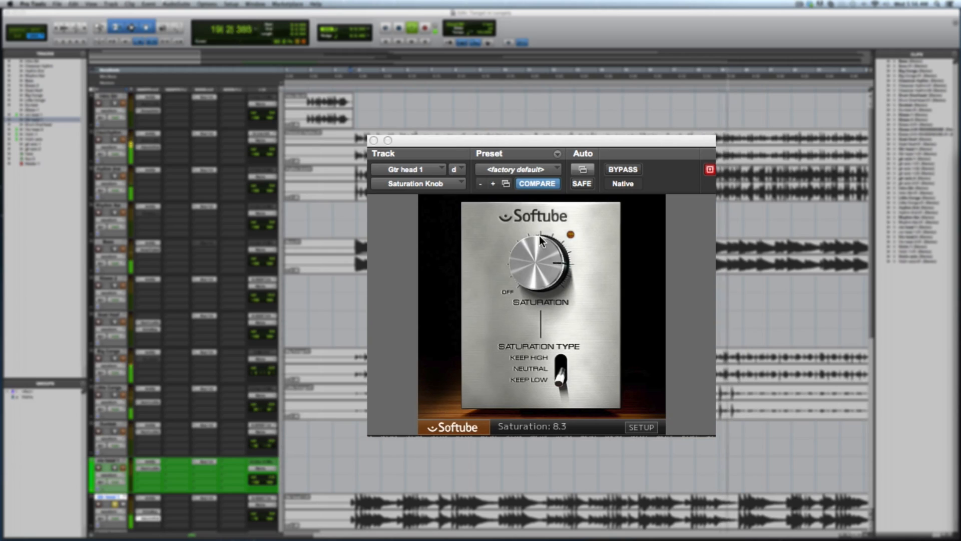
left_click_drag(540, 245, 536, 272)
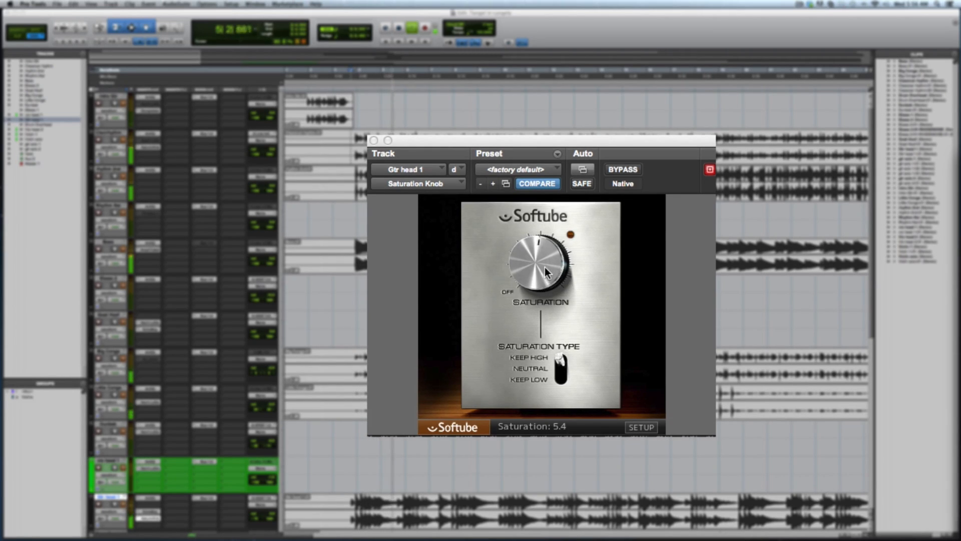
- Raise the Drum Overhead saturation high and set its saturation type to Keep Low
left_click_drag(546, 257, 552, 239)
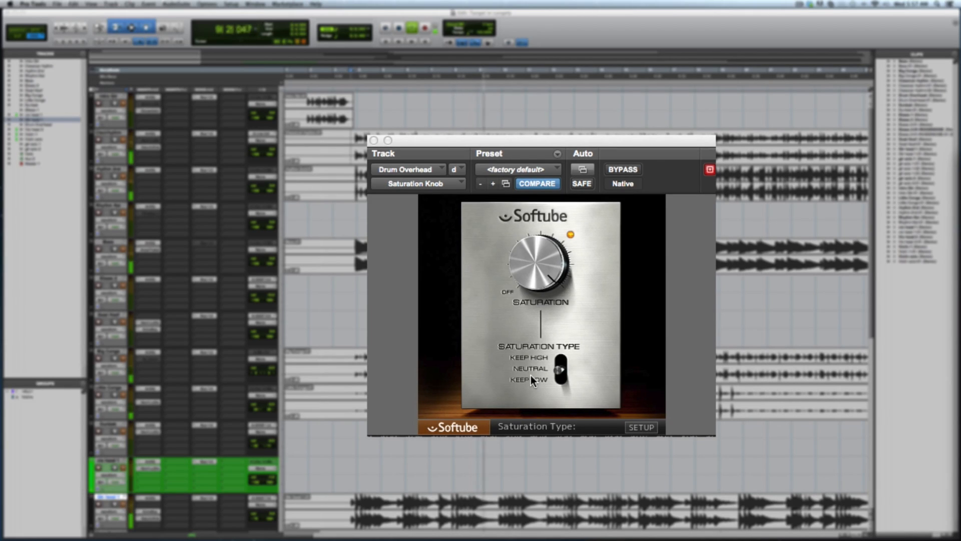
left_click(562, 380)
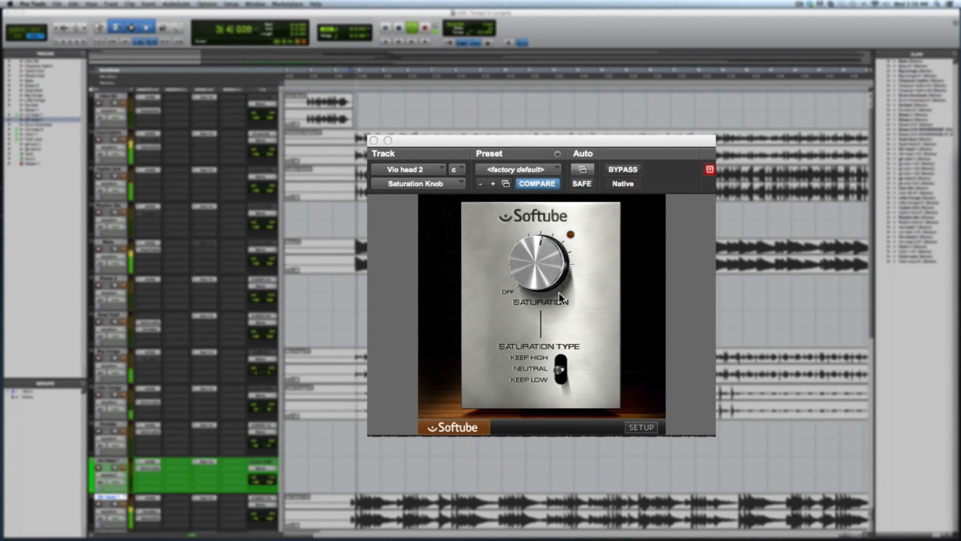
- Turn the Vio head 2 violin saturation amount up high
left_click_drag(537, 297, 537, 242)
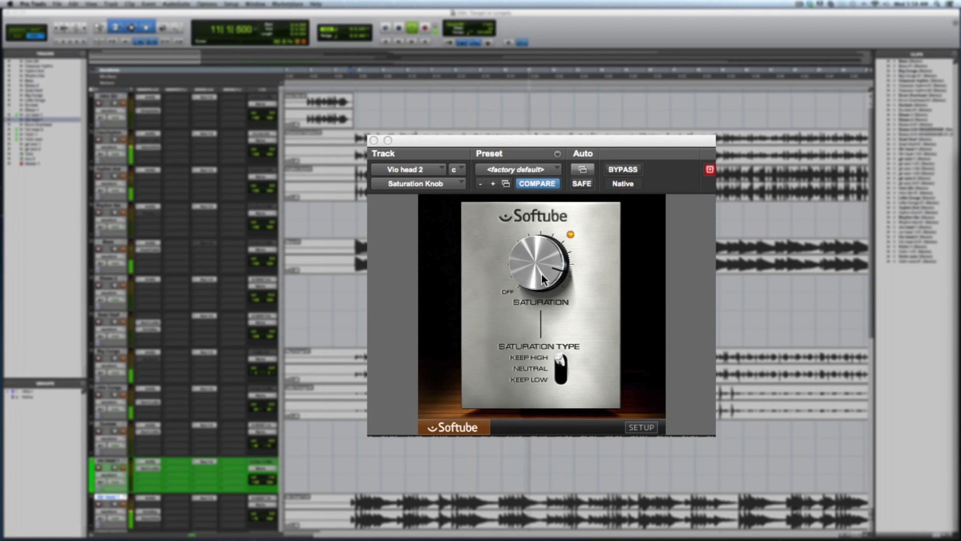
left_click_drag(539, 257, 534, 279)
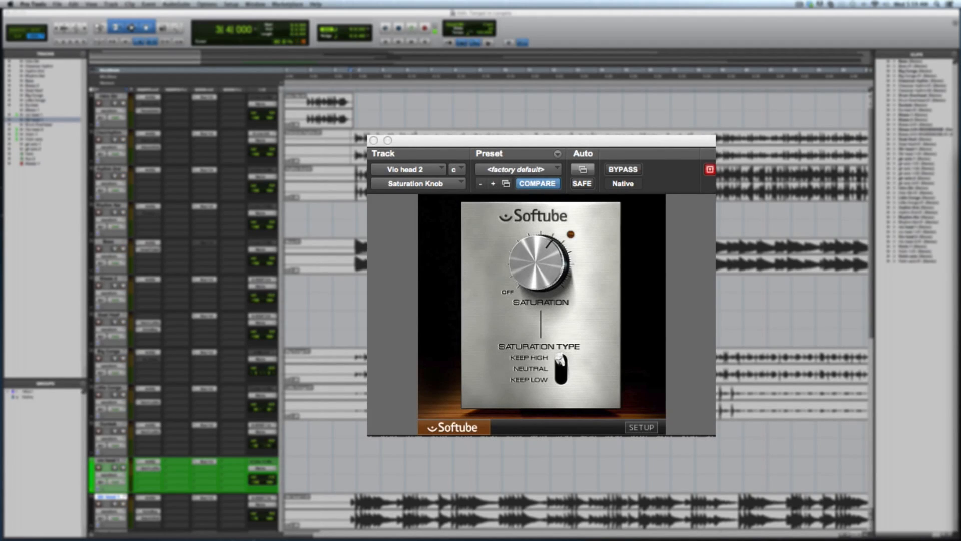
- Bypass the Saturation Knob on Vio head 2 to hear the unprocessed violin
left_click(623, 169)
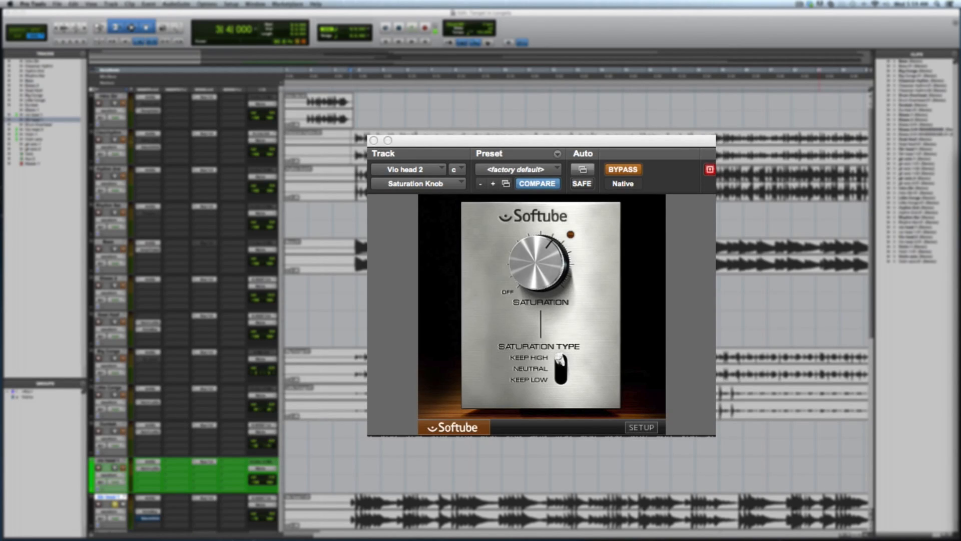